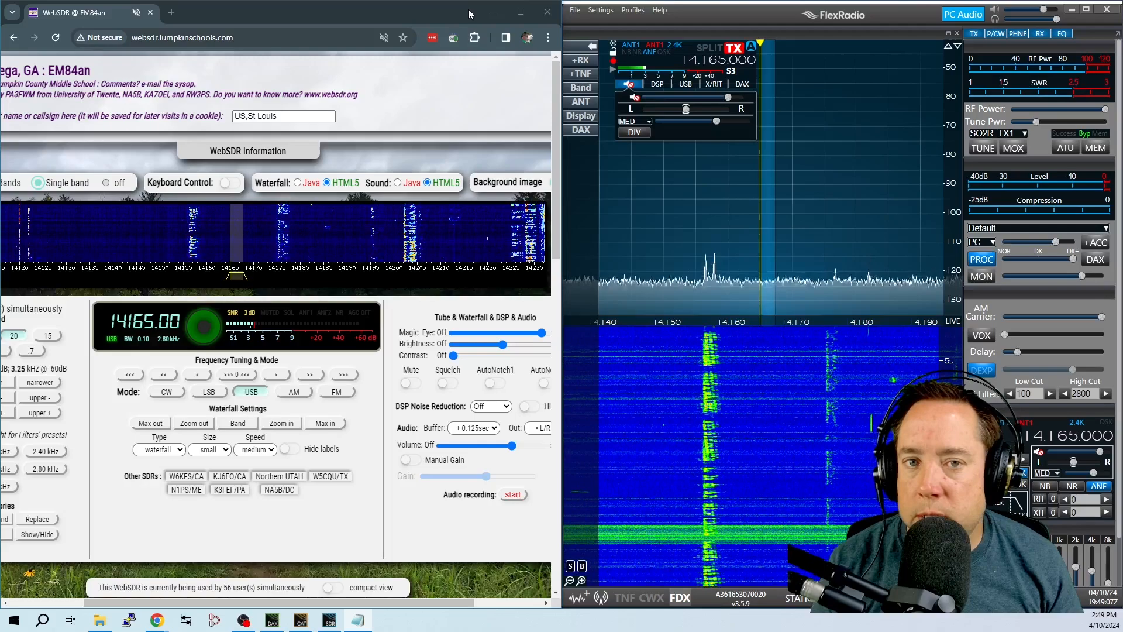
Disable the speech processor, transmit a voice test on 14.165 MHz USB, then unkey
{"action": "left_click", "coordinate": [1013, 148]}
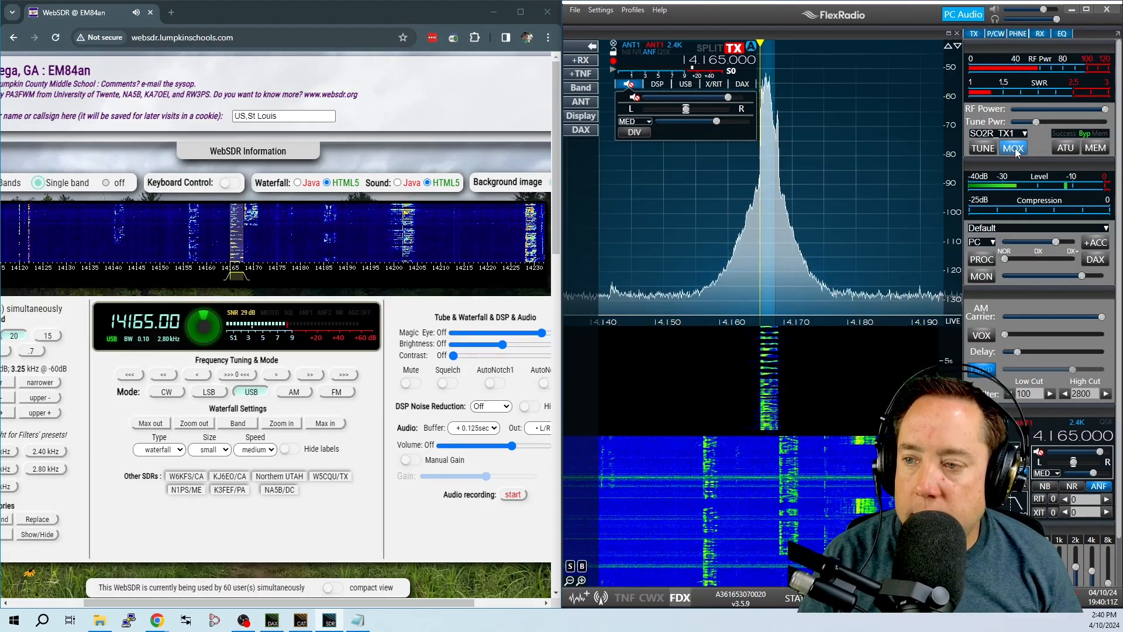
{"action": "left_click", "coordinate": [1013, 148]}
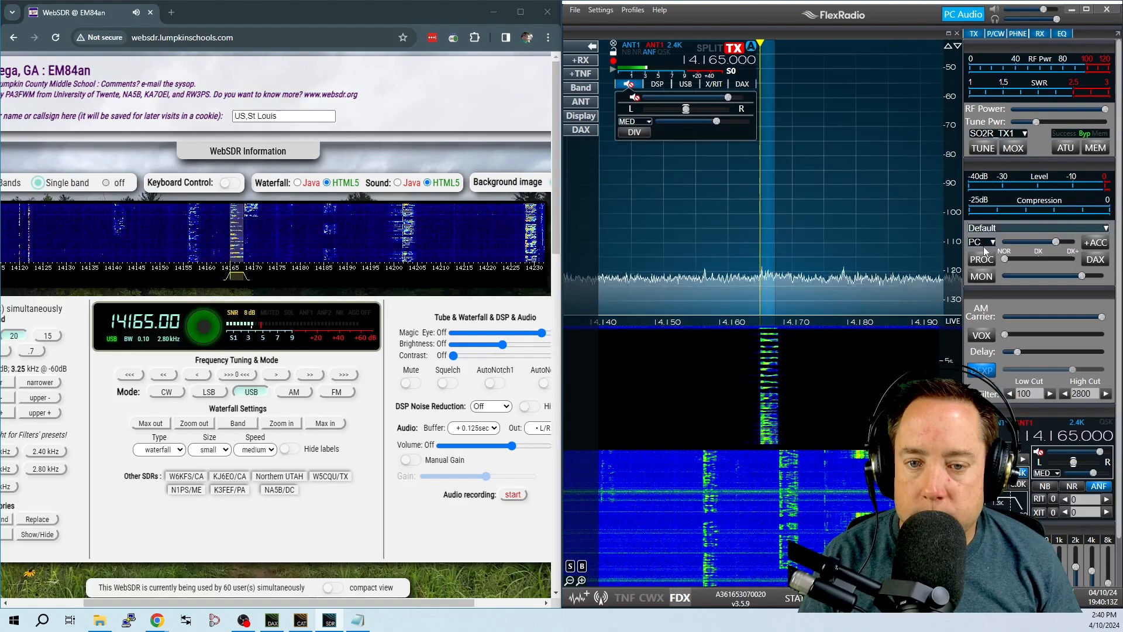
Re-enable the PROC speech processor in the transmit panel
{"action": "left_click", "coordinate": [1013, 148]}
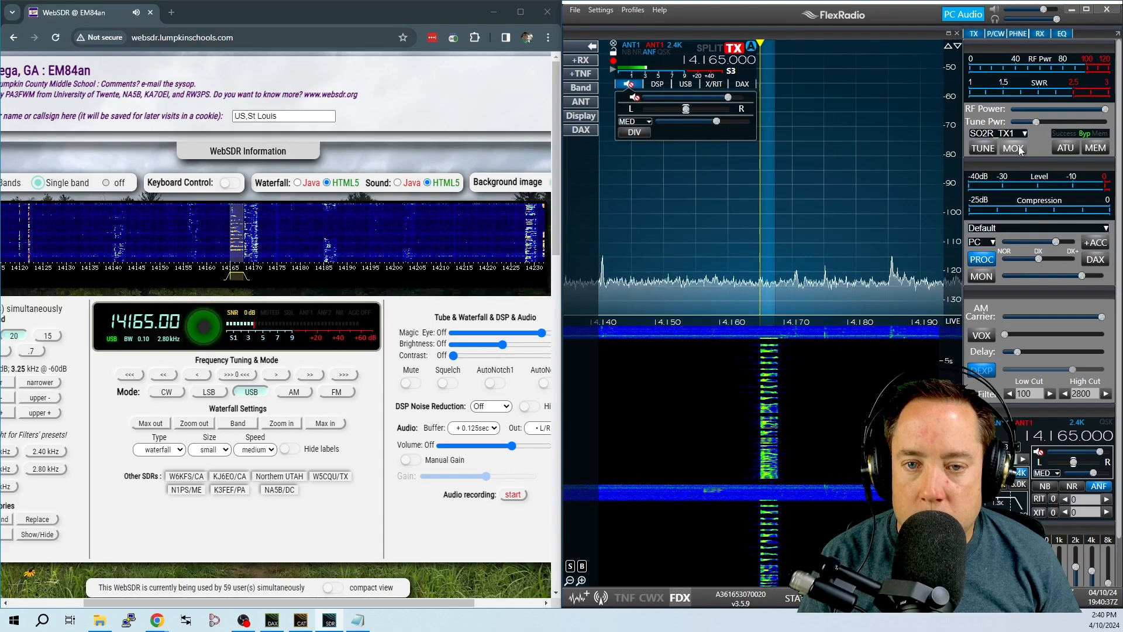
Key MOX for a processed voice test, then unkey to receive
{"action": "left_click", "coordinate": [1013, 147]}
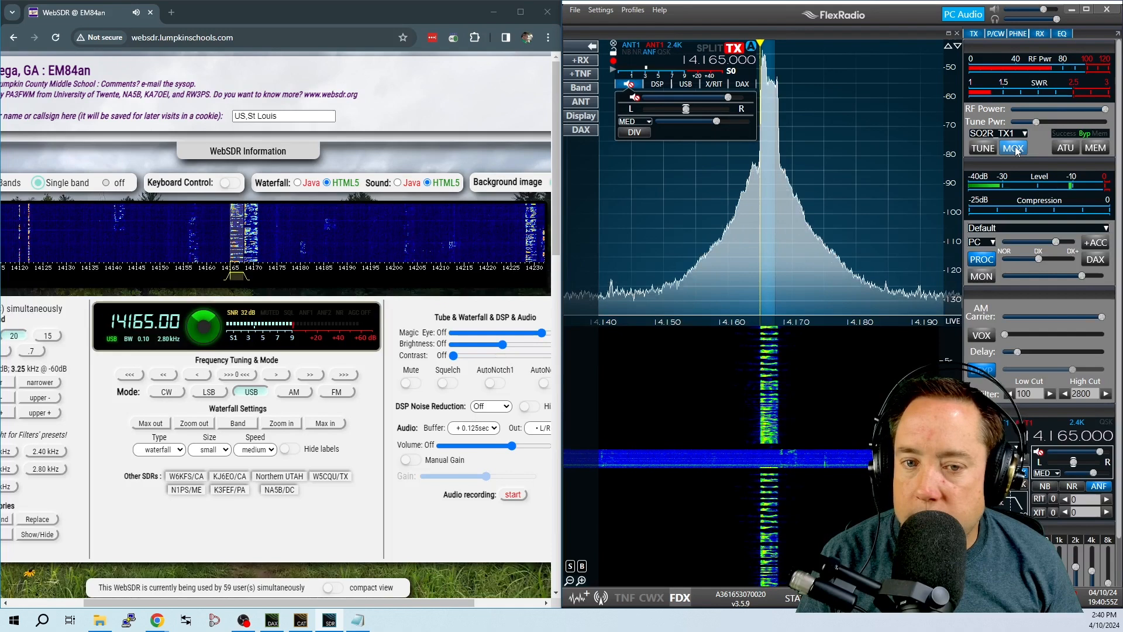
{"action": "left_click", "coordinate": [1014, 148]}
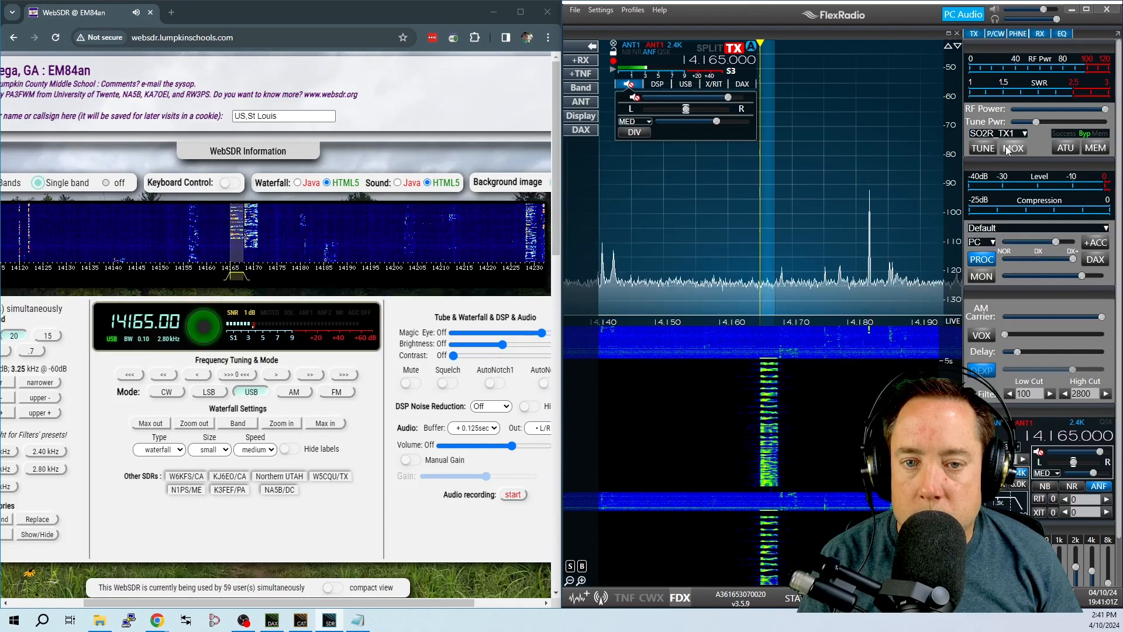
Transmit a further MOX voice test with processing on, then unkey
{"action": "left_click", "coordinate": [1014, 148]}
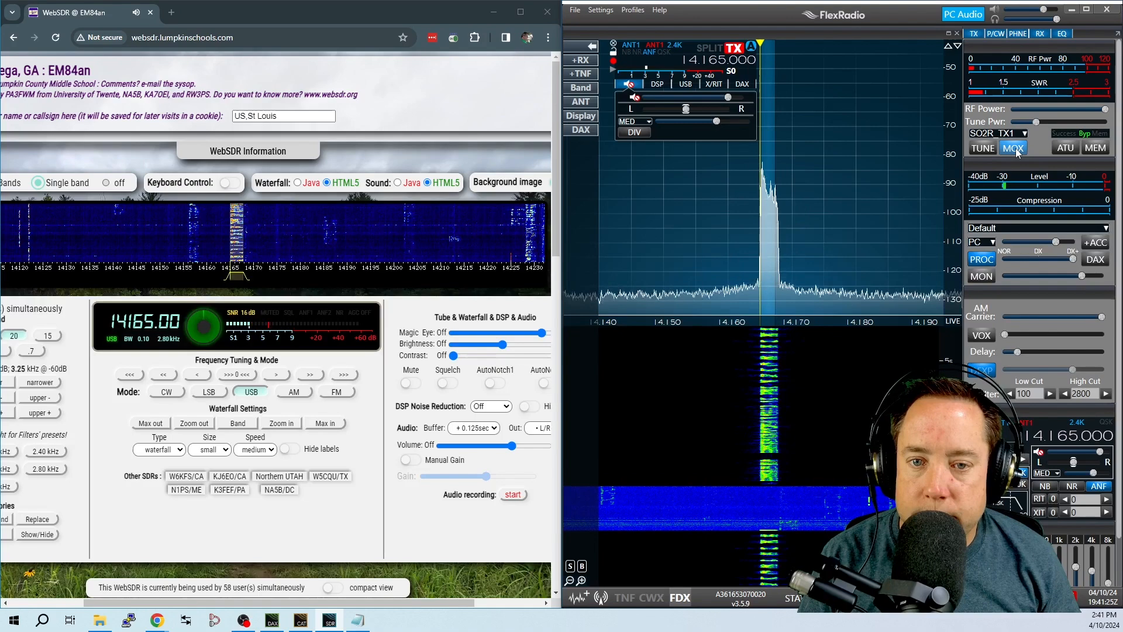
{"action": "left_click", "coordinate": [1013, 148]}
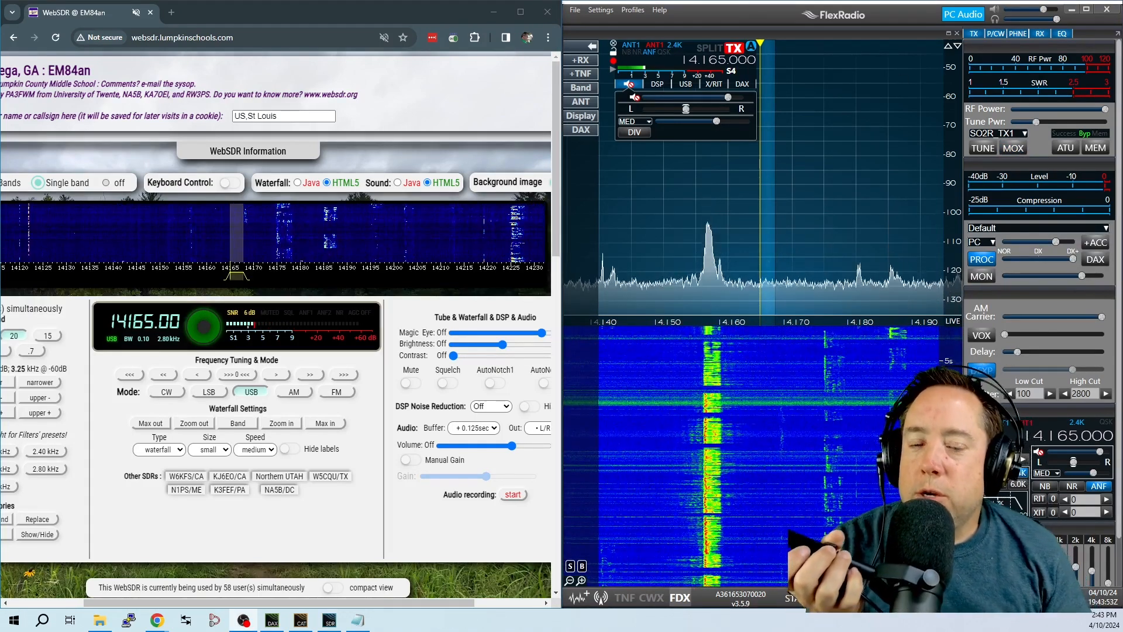